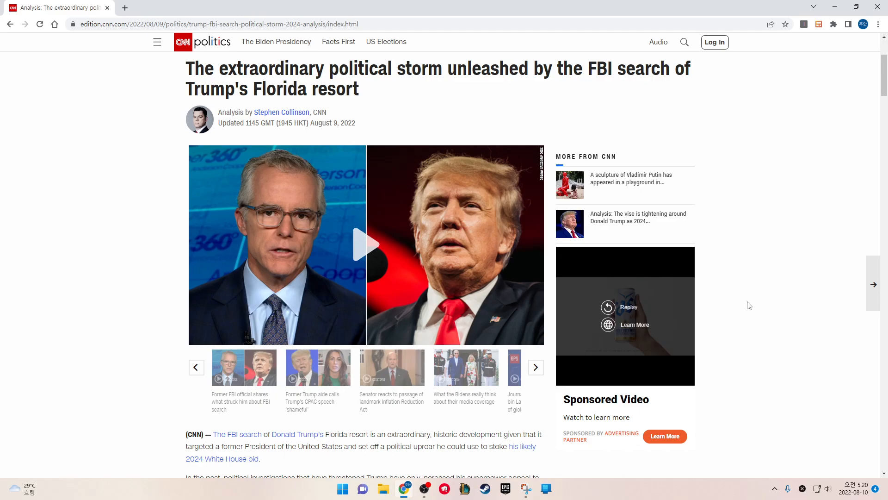
{"action": "mouse_move", "coordinate": [748, 307]}
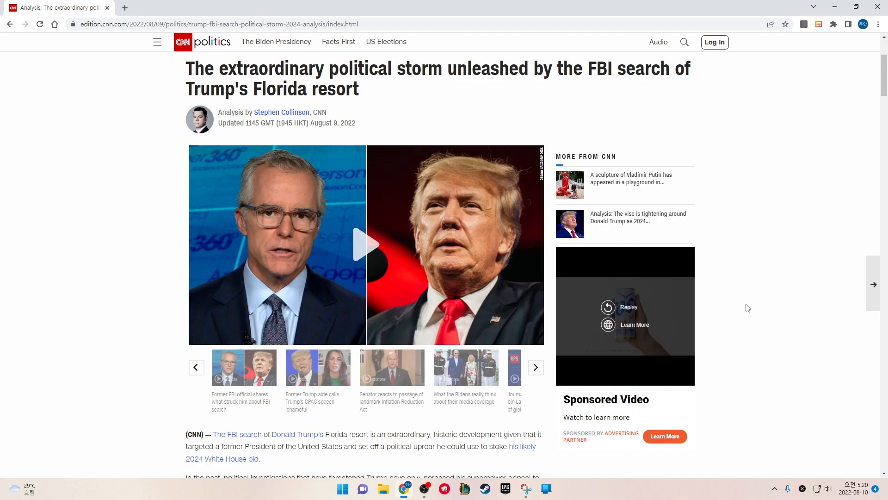
Scroll past the lead video to the article's opening paragraphs on the FBI search
{"action": "scroll", "scroll_direction": "down", "scroll_amount": 3}
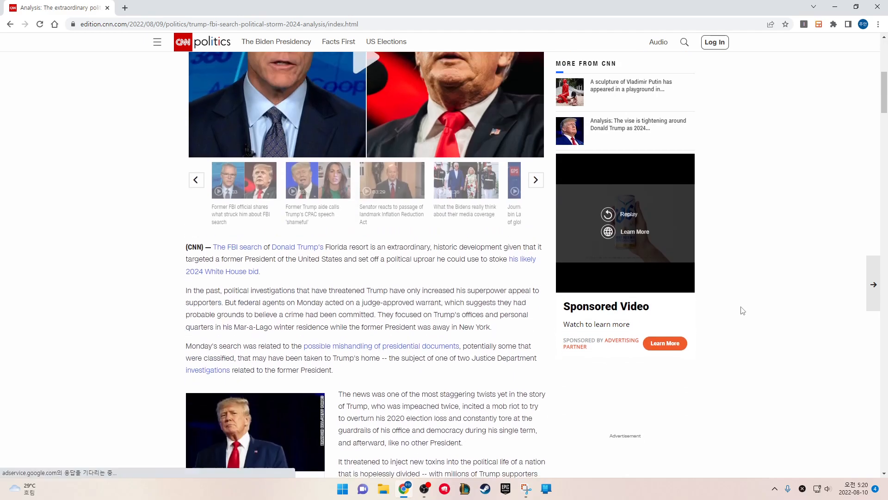
Scroll to the related-article photo and the 'Trump seizes on the search' heading
{"action": "scroll", "scroll_direction": "down", "scroll_amount": 3}
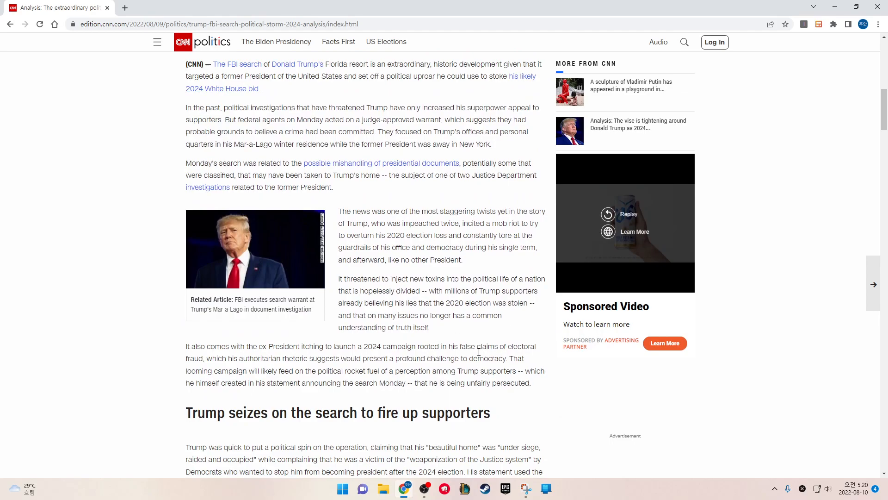
{"action": "mouse_move", "coordinate": [474, 339]}
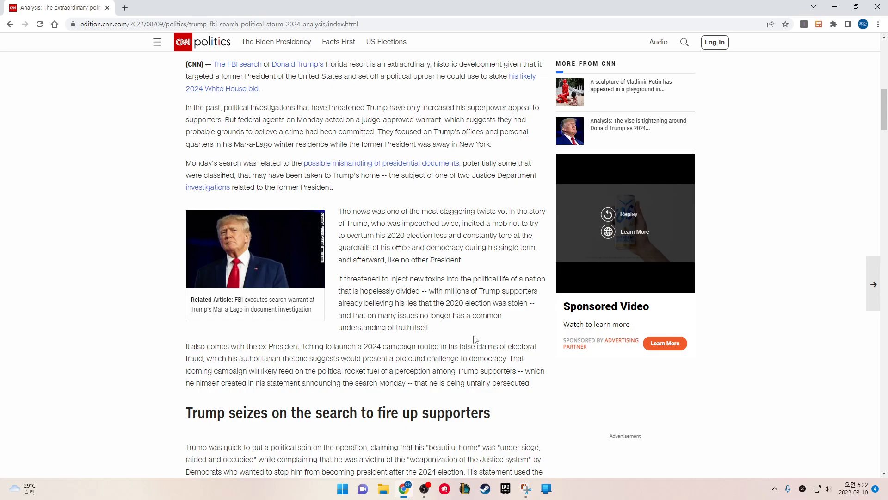
{"action": "left_click", "coordinate": [423, 488]}
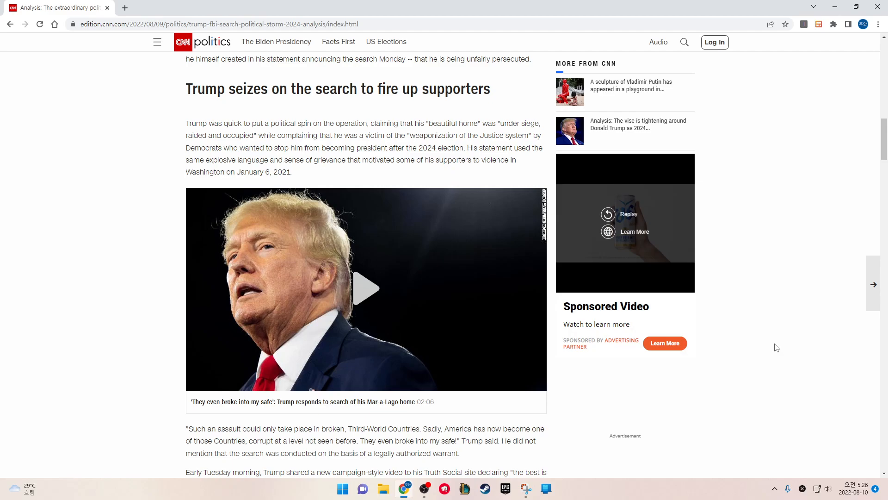
{"action": "mouse_move", "coordinate": [758, 341]}
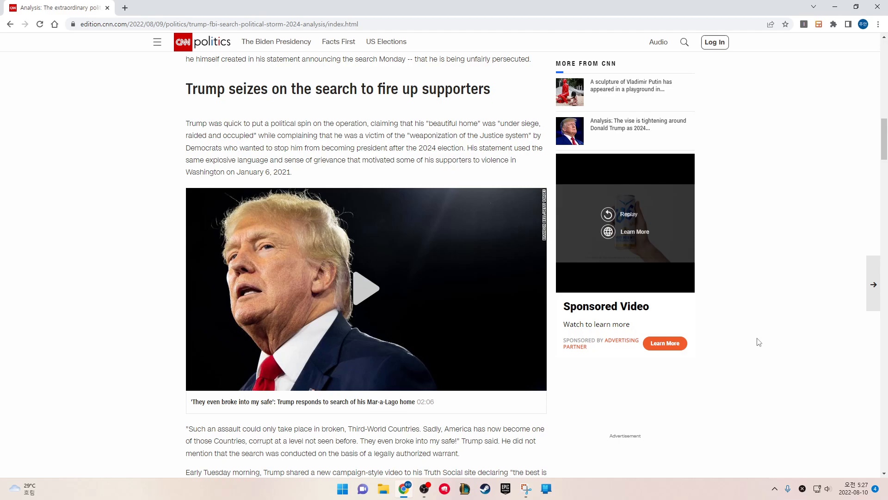
{"action": "scroll", "scroll_direction": "down", "scroll_amount": 3}
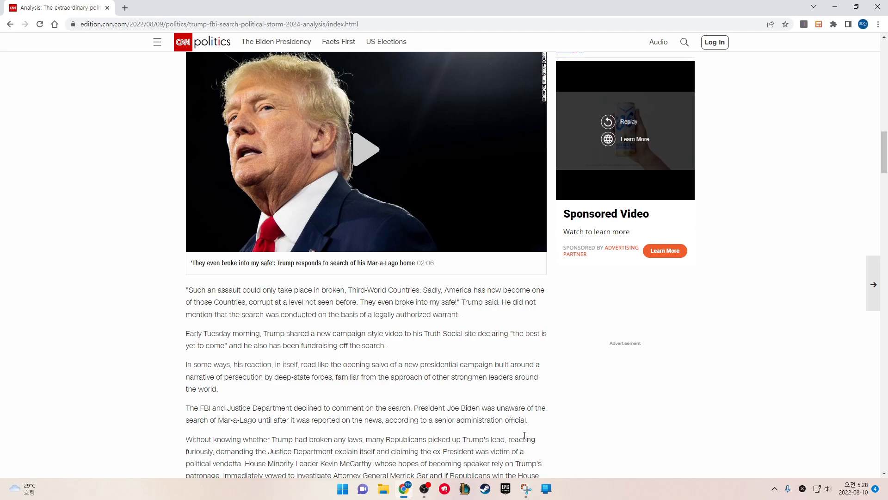
{"action": "mouse_move", "coordinate": [527, 437]}
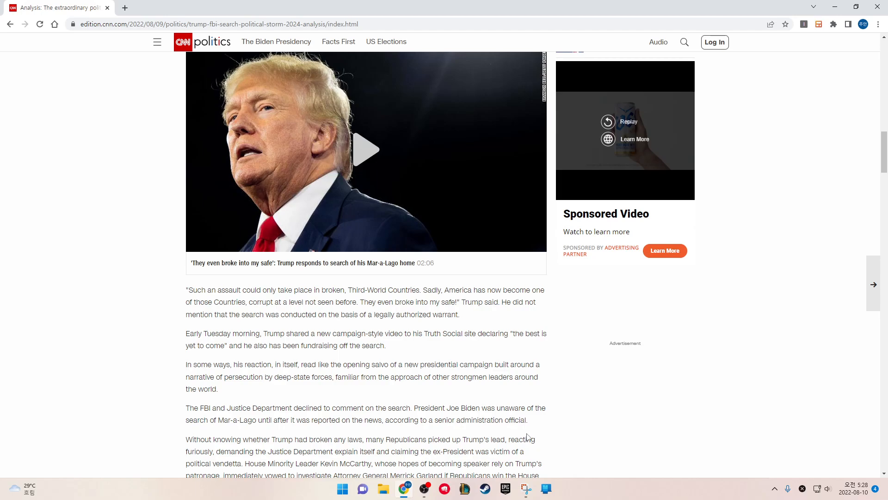
Scroll through the Rubio and Rick Scott reactions to the 'A most sensitive decision' heading
{"action": "scroll", "scroll_direction": "down", "scroll_amount": 3}
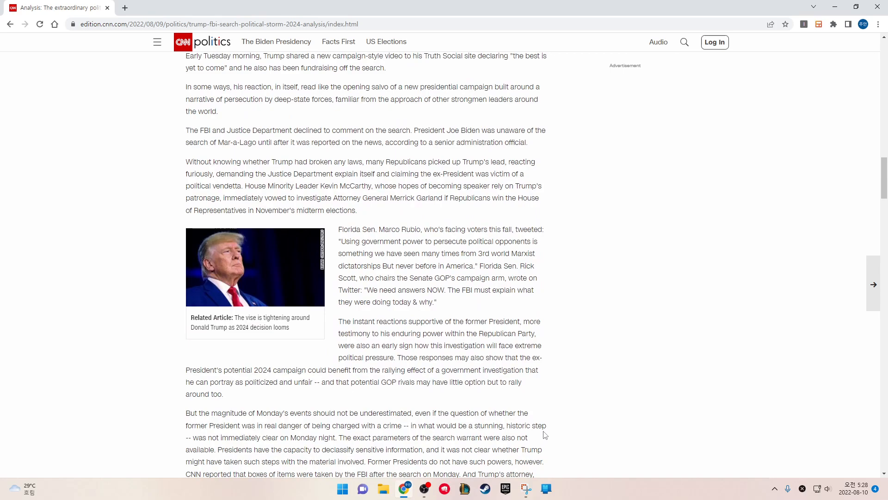
{"action": "scroll", "scroll_direction": "down", "scroll_amount": 3}
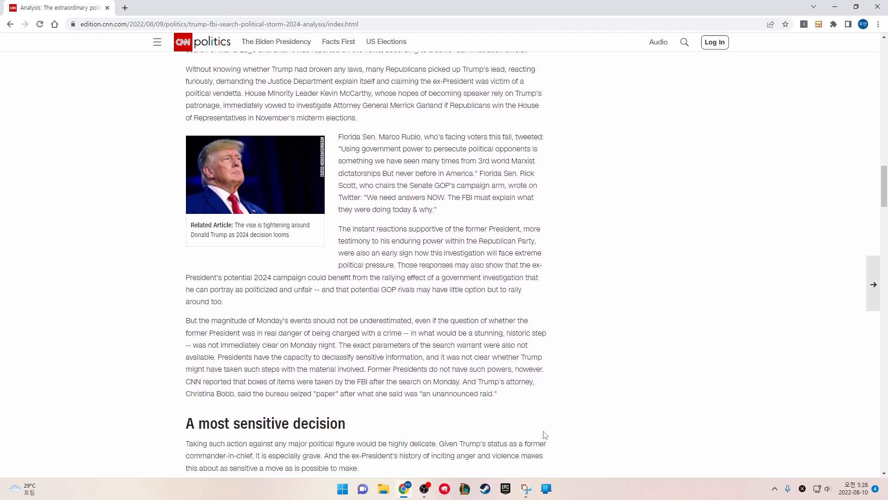
{"action": "mouse_move", "coordinate": [557, 414]}
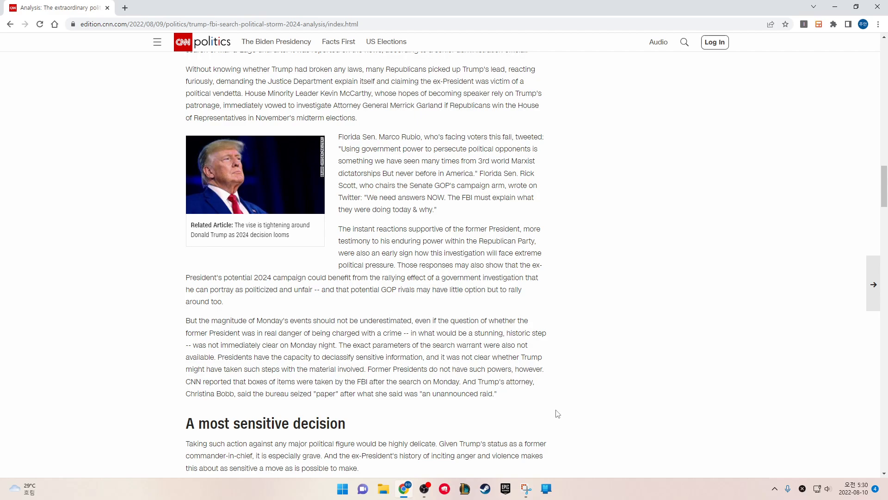
{"action": "mouse_move", "coordinate": [562, 403]}
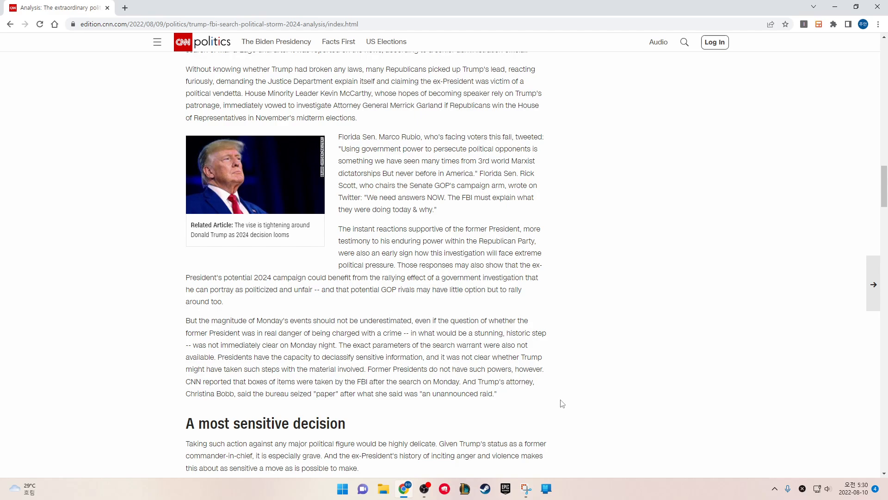
Scroll so the McCabe quotes and the FBI director Wray paragraph fill the page
{"action": "scroll", "scroll_direction": "down", "scroll_amount": 3}
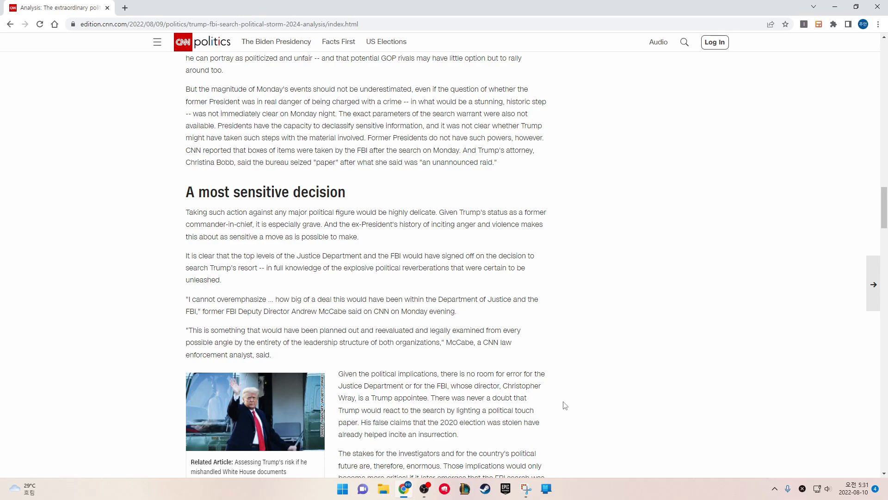
{"action": "scroll", "scroll_direction": "down", "scroll_amount": 3}
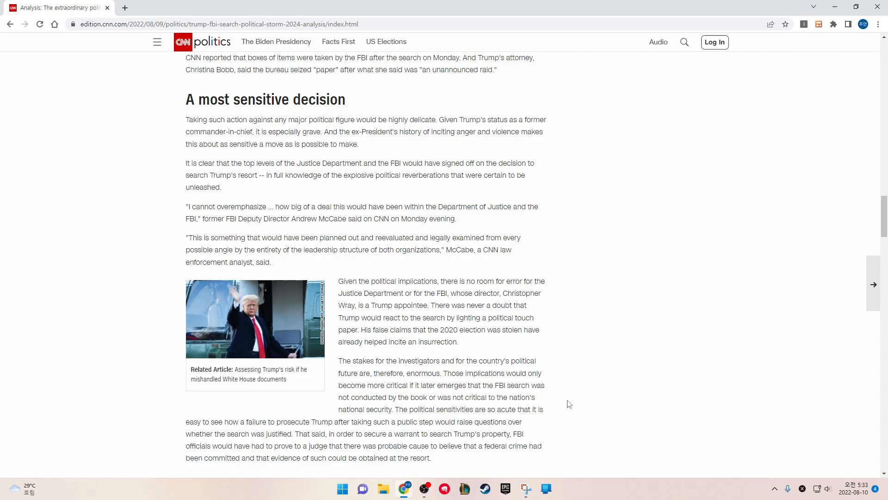
{"action": "mouse_move", "coordinate": [563, 403]}
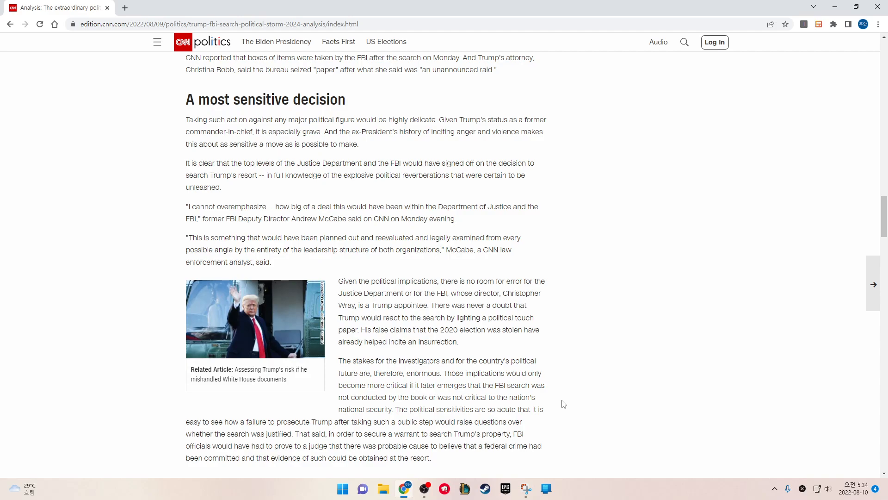
{"action": "scroll", "scroll_direction": "down", "scroll_amount": 3}
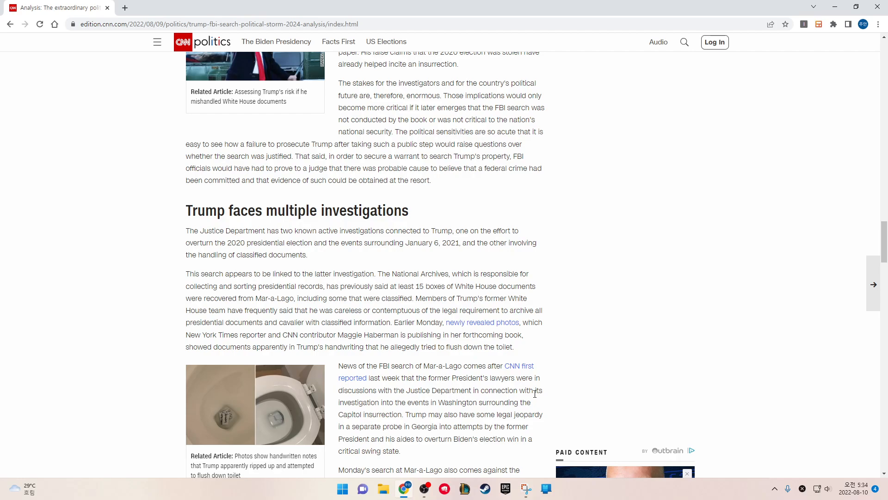
Scroll to the January 6 committee backdrop and the 'Trump faces multiple investigations' heading
{"action": "scroll", "scroll_direction": "down", "scroll_amount": 3}
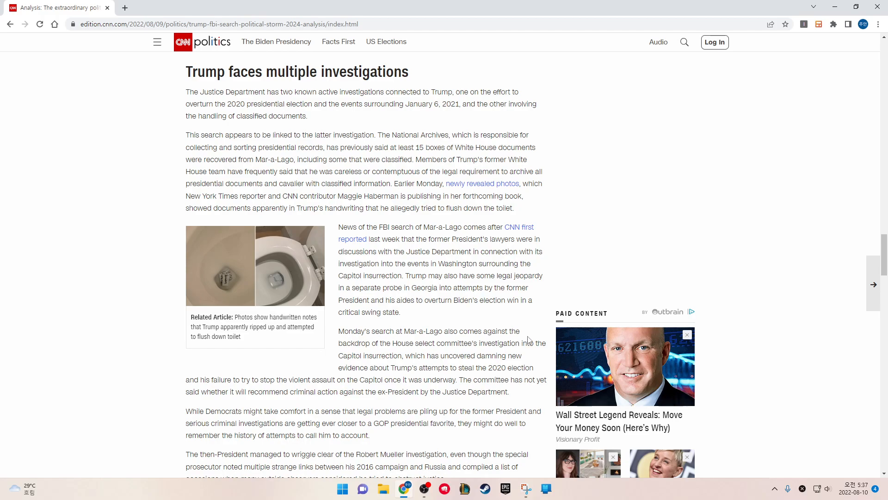
{"action": "scroll", "scroll_direction": "down", "scroll_amount": 3}
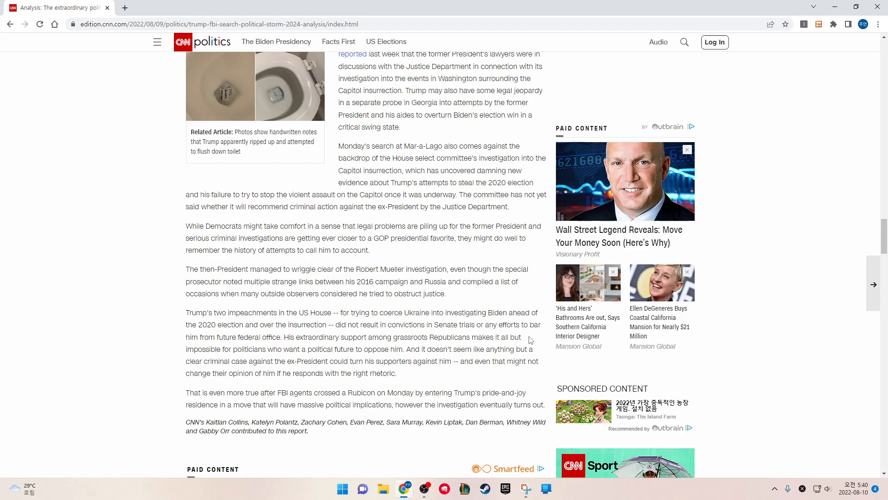
{"action": "mouse_move", "coordinate": [409, 185]}
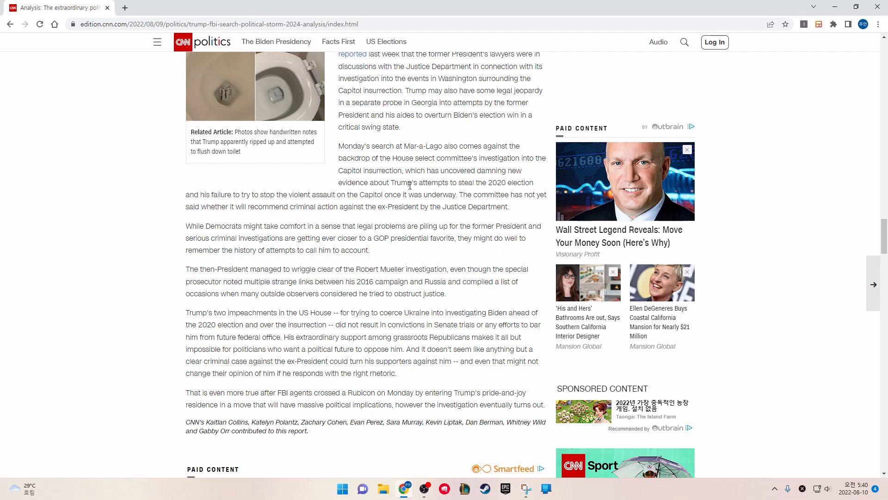